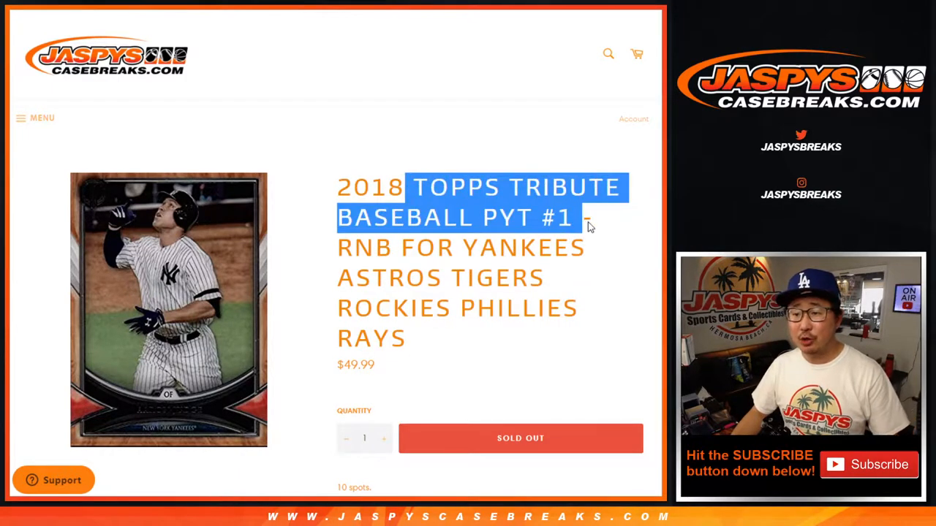
Step: Randomize the ten customer names into a shuffled order and reshuffle once
scroll("down", 3)
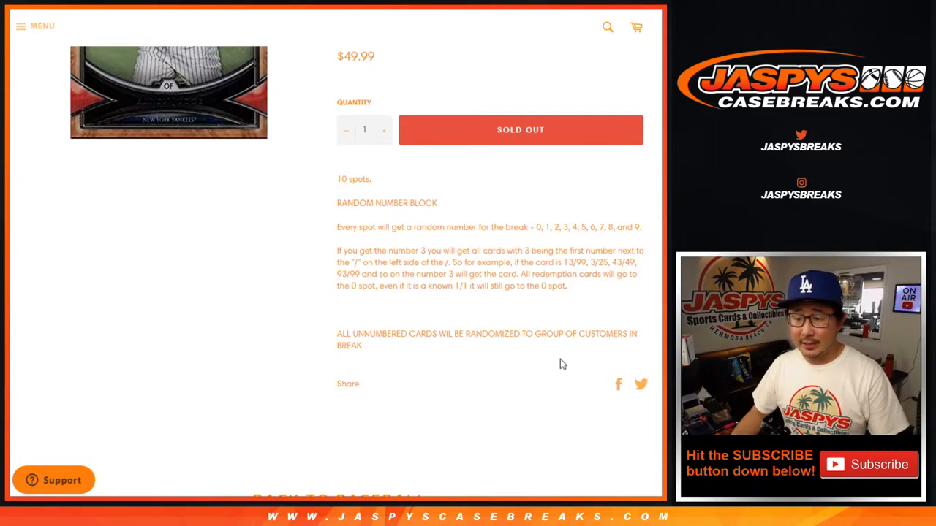
left_click_drag(351, 334, 597, 334)
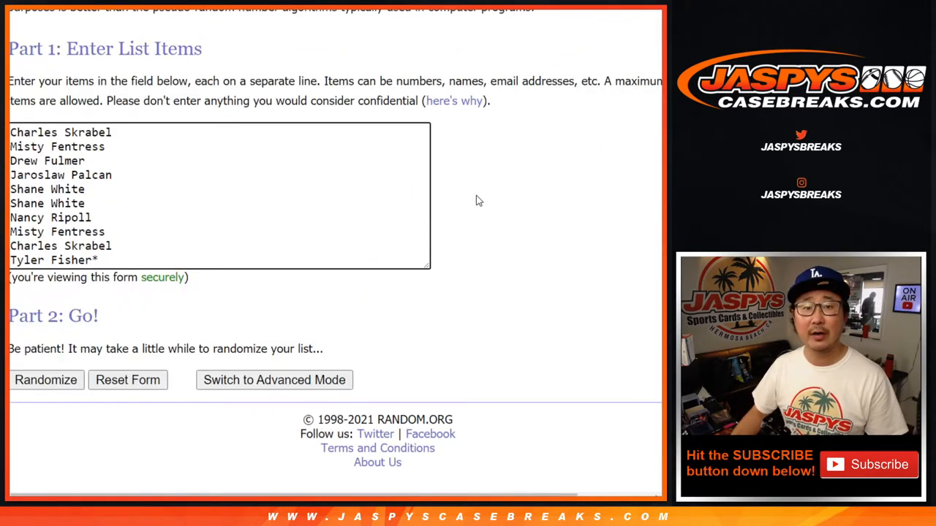
left_click(45, 380)
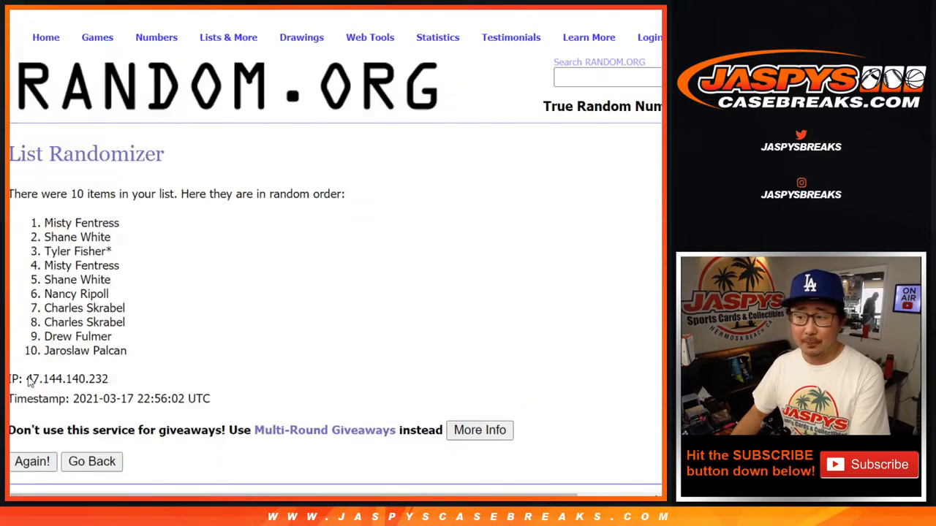
left_click(32, 463)
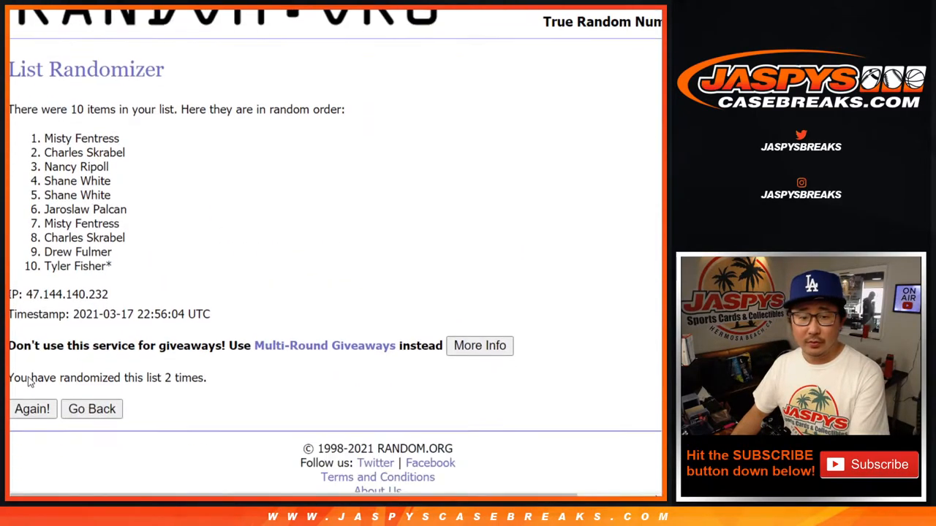
Step: Reshuffle the names list four more times with Again!
left_click(32, 410)
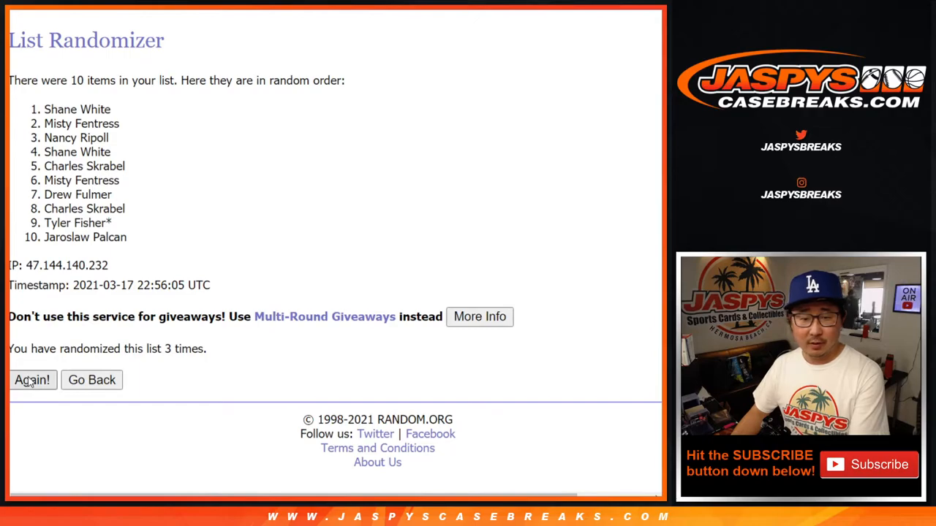
left_click(32, 381)
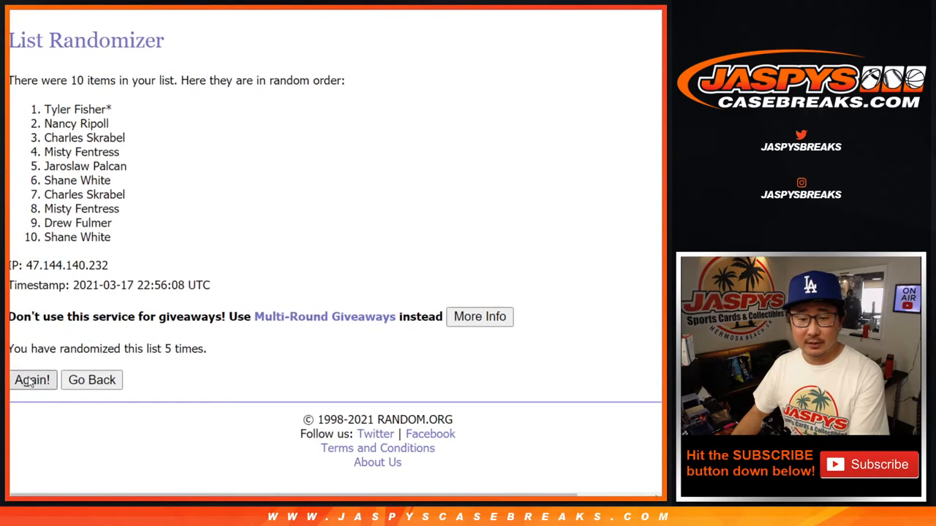
left_click(32, 380)
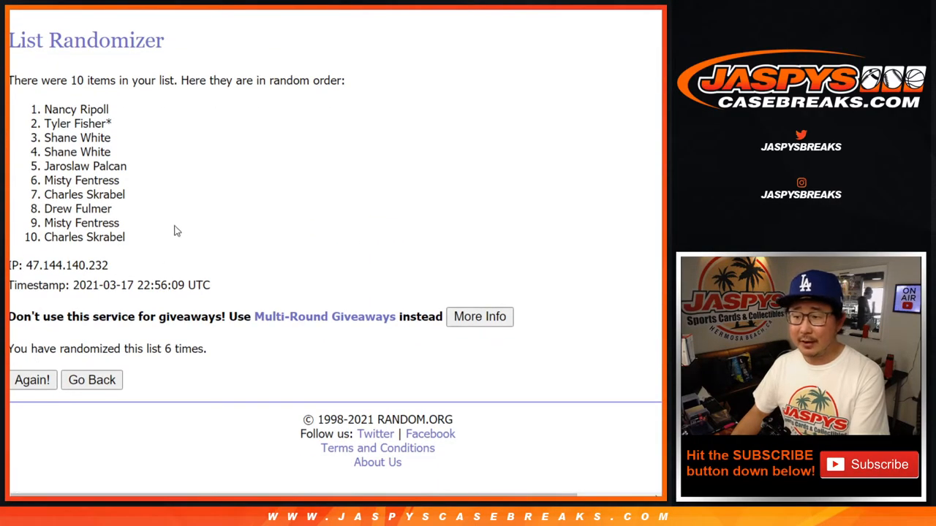
left_click(32, 380)
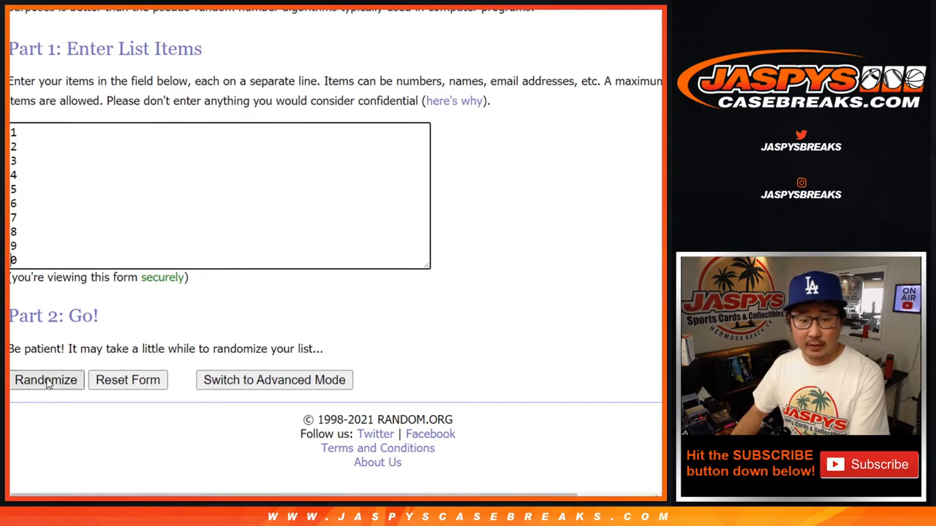
Step: Randomize the numbers 0 through 9 and reshuffle them four more times
left_click(46, 380)
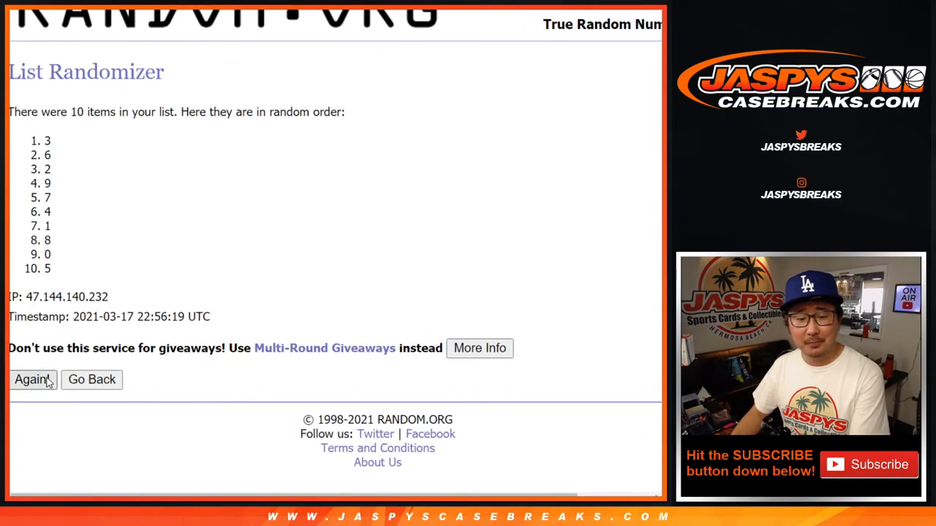
left_click(32, 380)
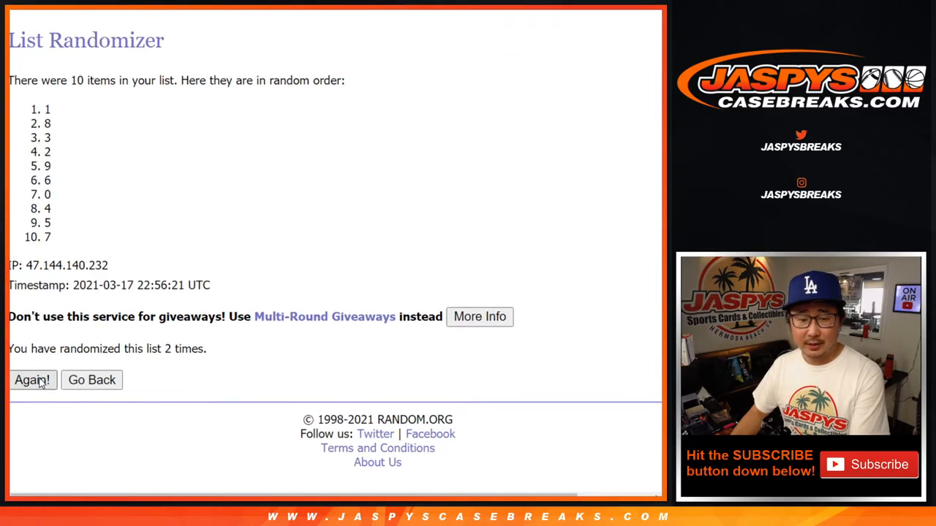
left_click(32, 380)
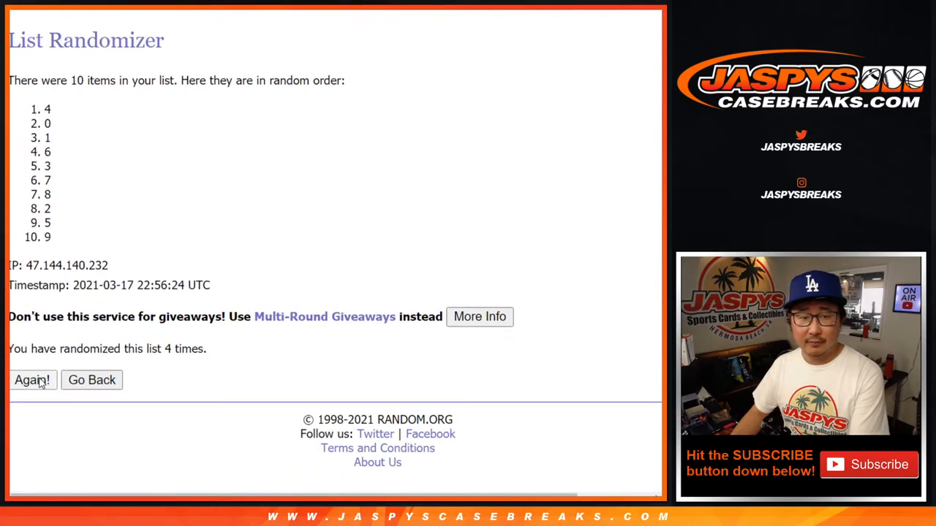
left_click(33, 380)
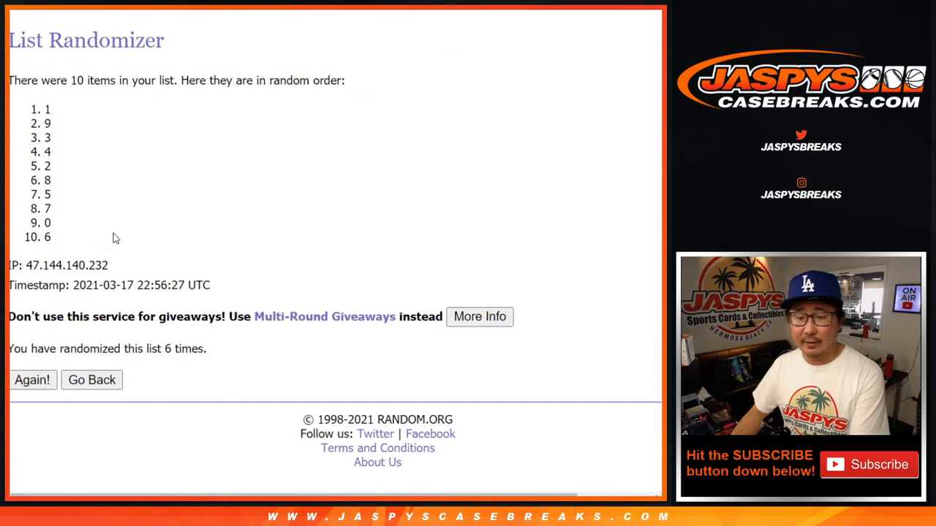
left_click(33, 380)
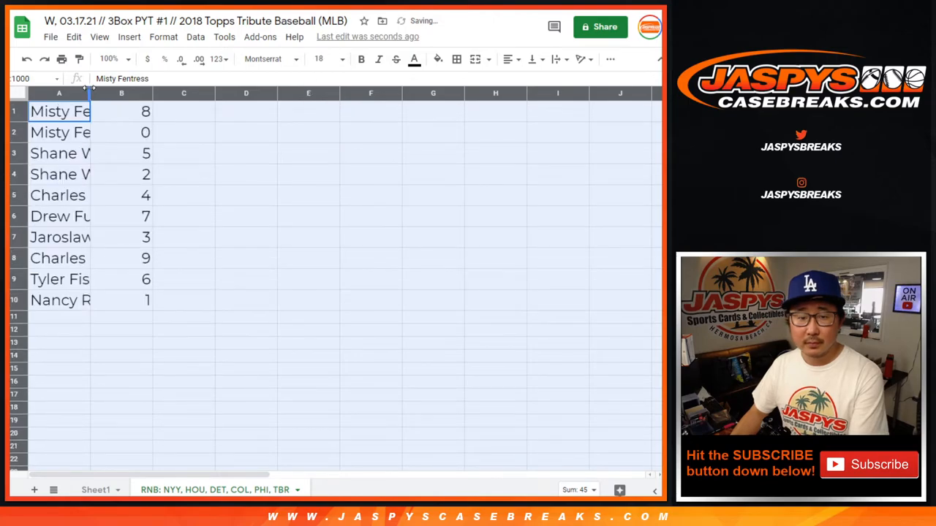
Step: Widen the names column and sort the ten name–number pairs by the number column 0 to 9
left_click_drag(90, 93, 152, 93)
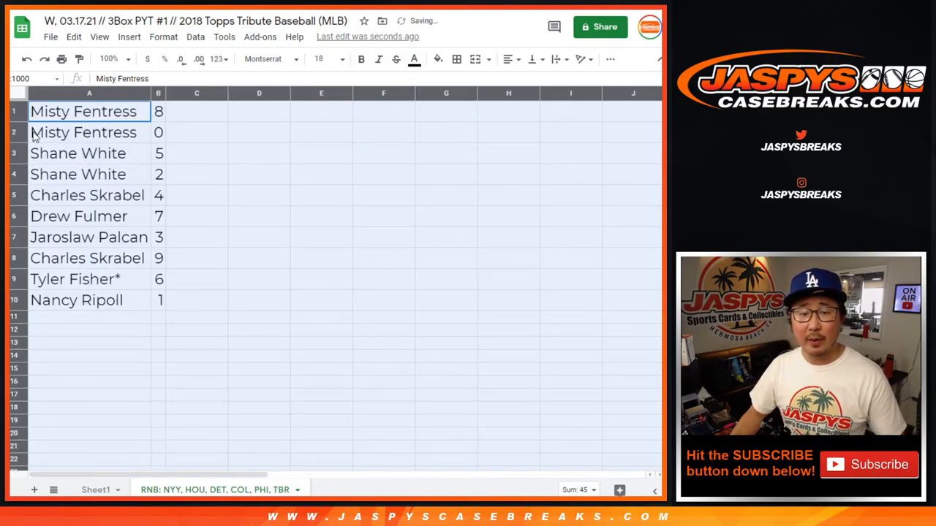
left_click(82, 131)
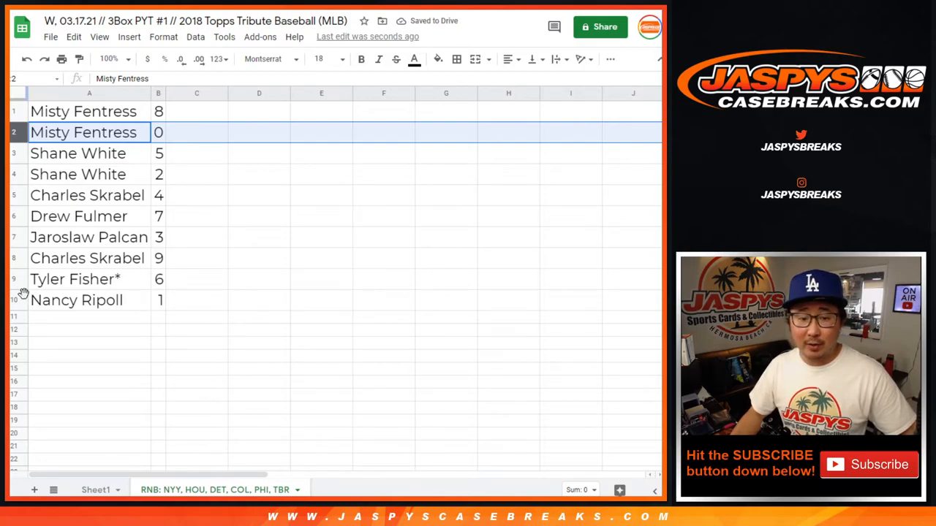
left_click(89, 300)
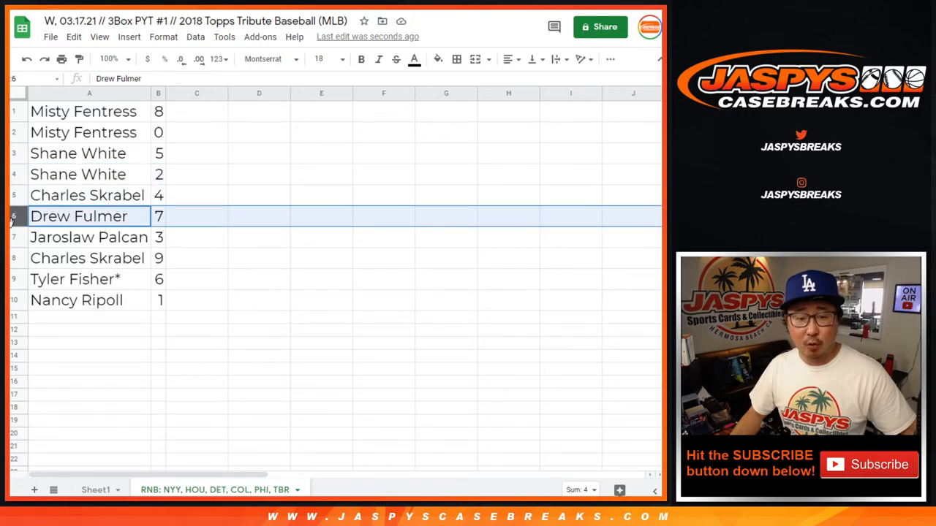
left_click(87, 257)
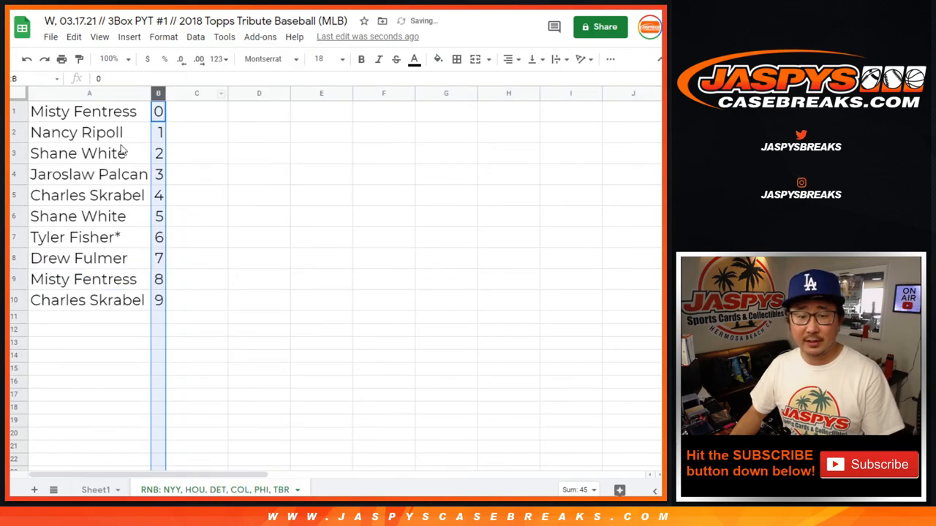
left_click(509, 59)
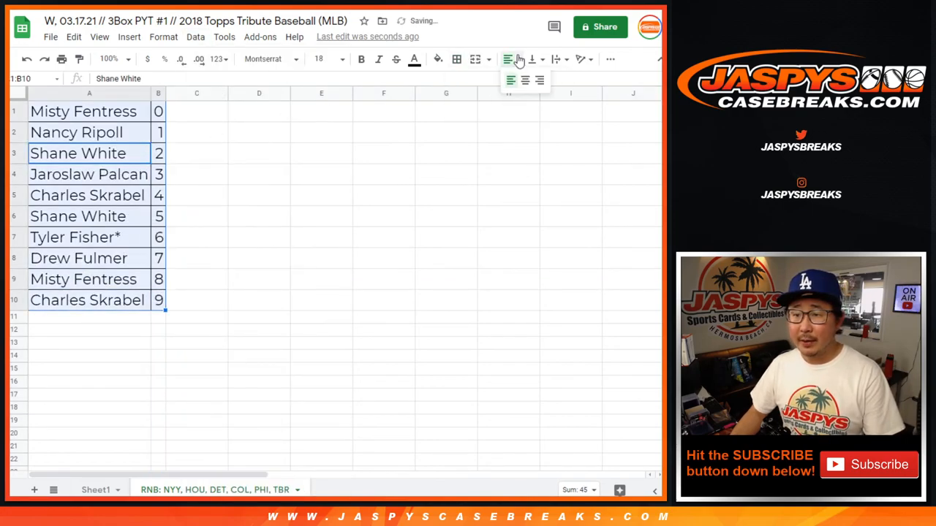